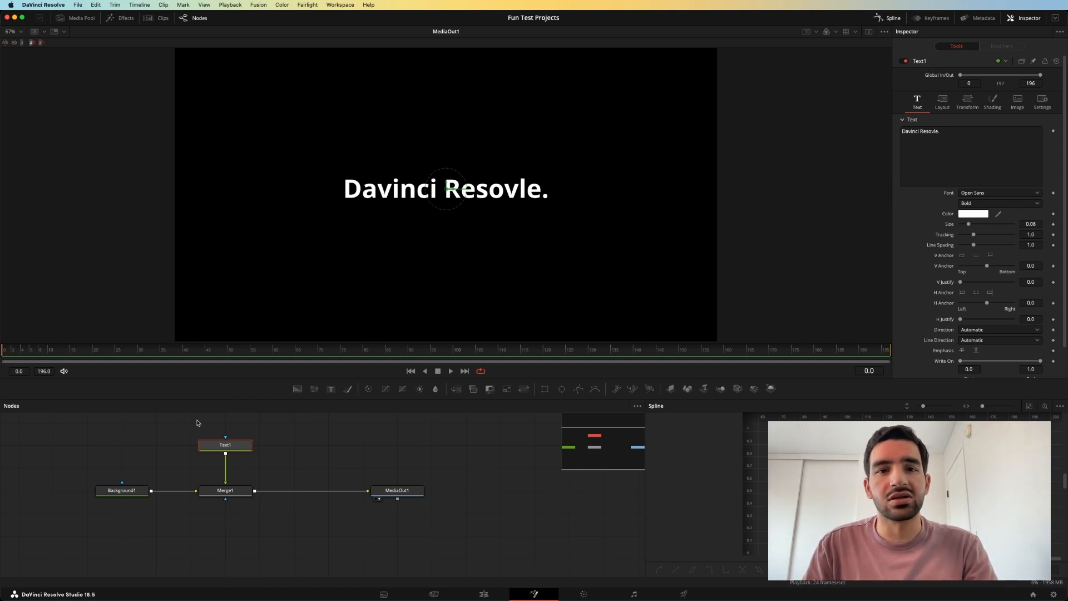
Step: Add a Character Level Styling modifier to the Text1 text and show its Modifiers settings
{"action": "left_click", "coordinate": [446, 189]}
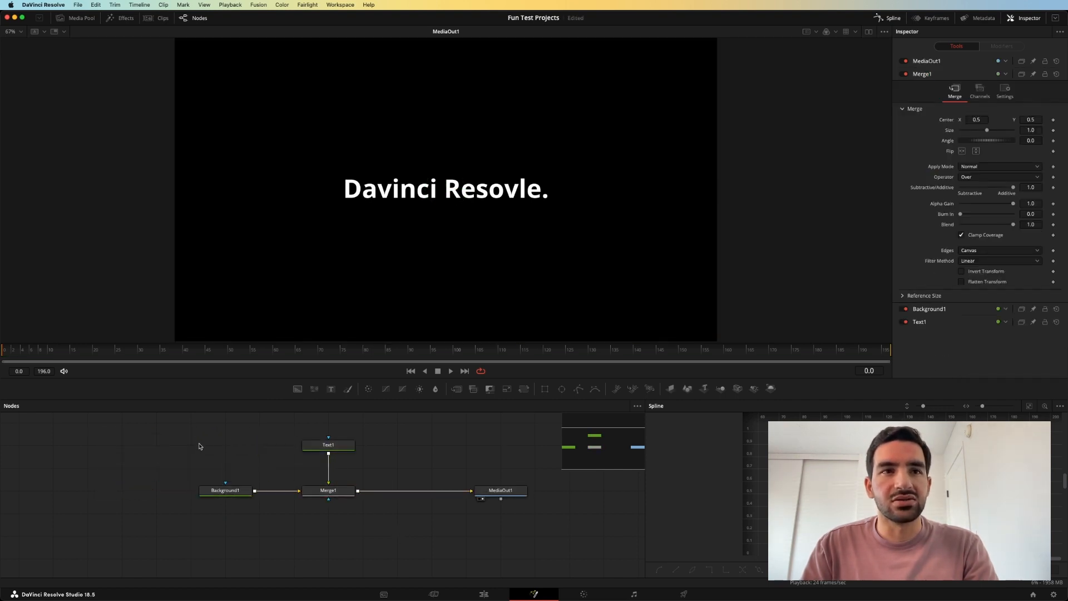
{"action": "left_click", "coordinate": [329, 446]}
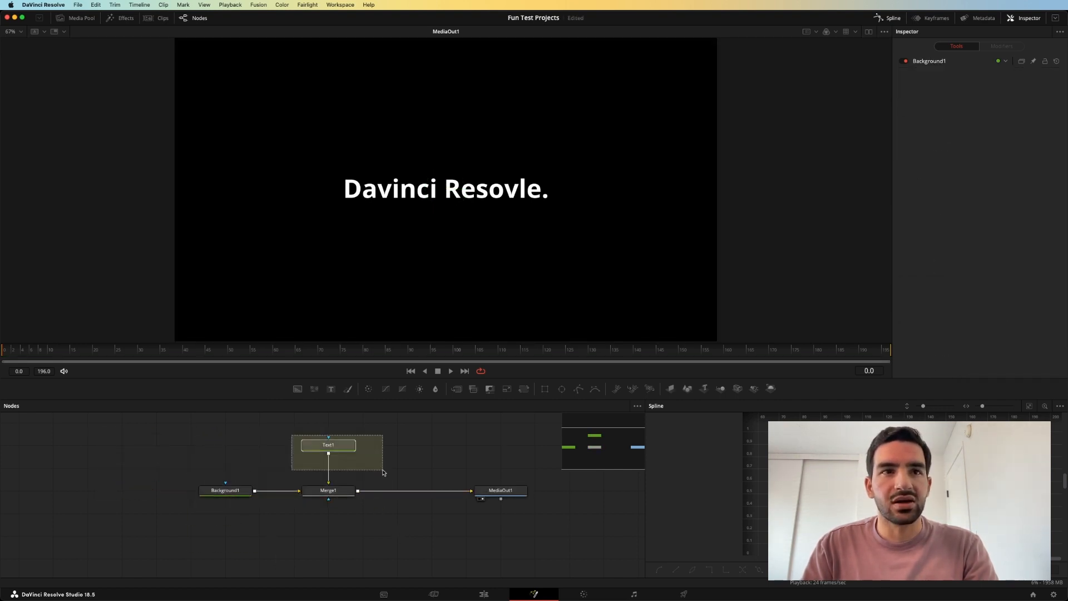
{"action": "left_click", "coordinate": [329, 445]}
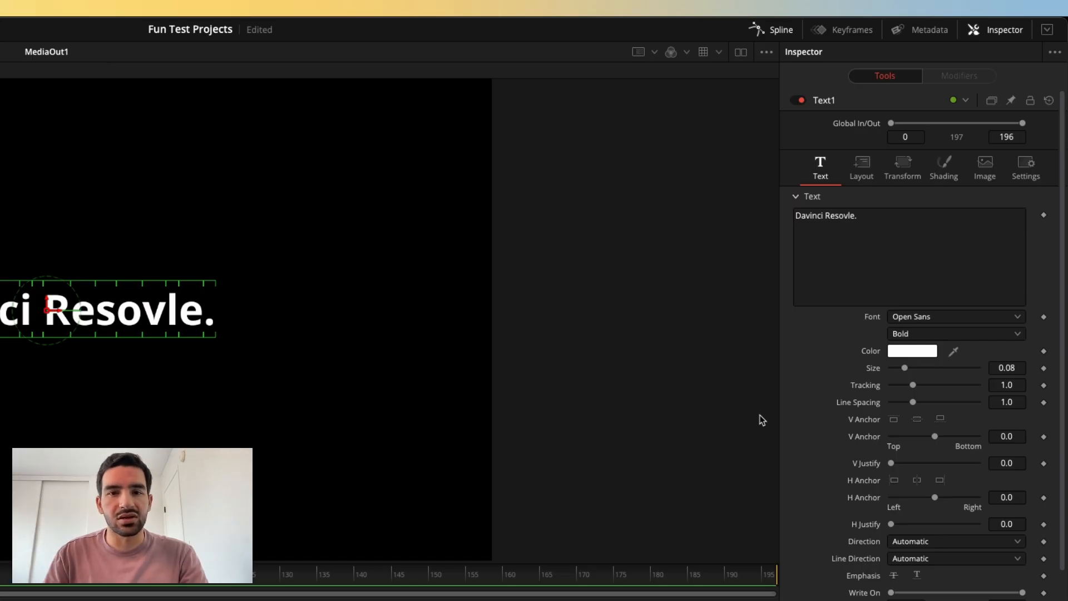
{"action": "right_click", "coordinate": [865, 264]}
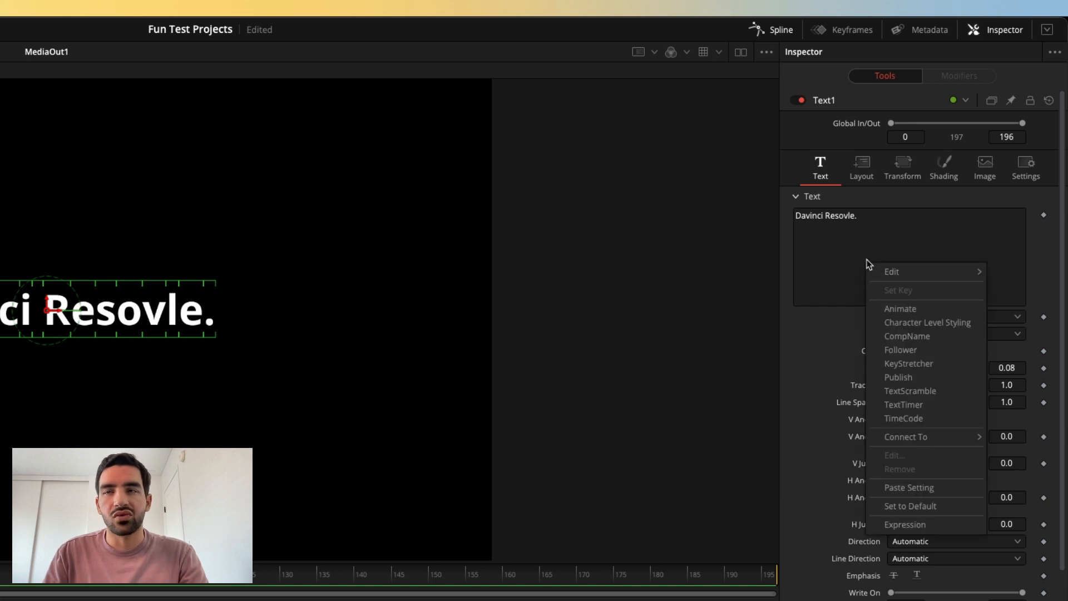
{"action": "mouse_move", "coordinate": [898, 309]}
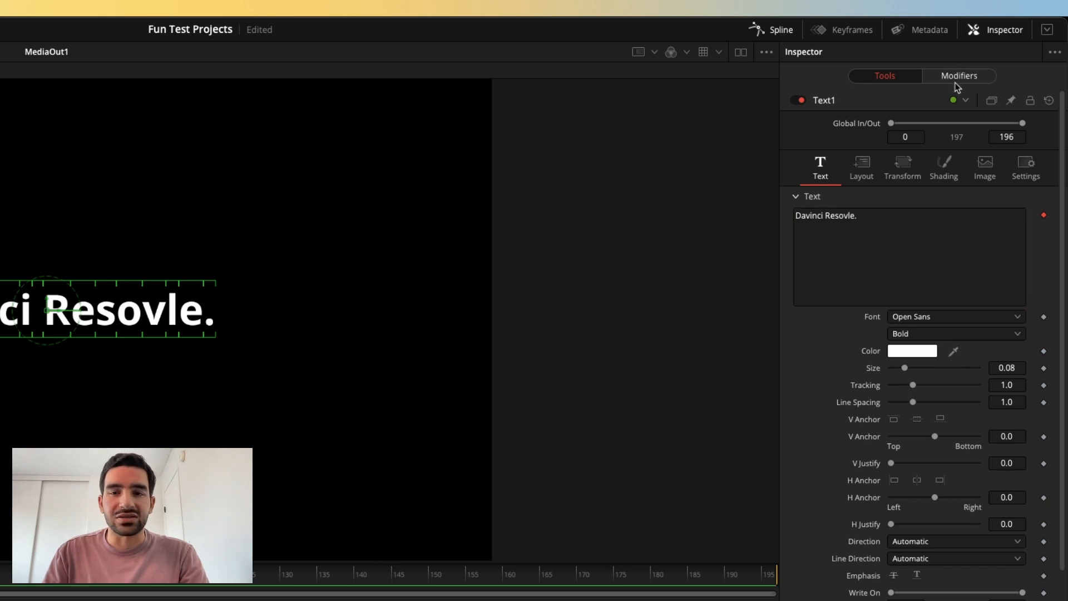
{"action": "left_click", "coordinate": [959, 75]}
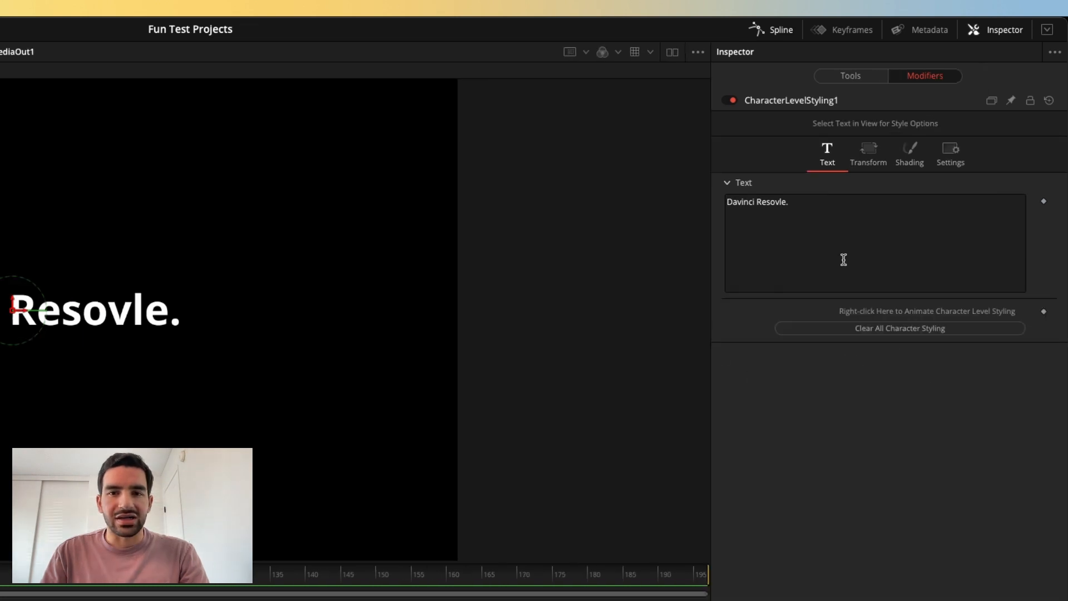
{"action": "mouse_move", "coordinate": [1008, 316]}
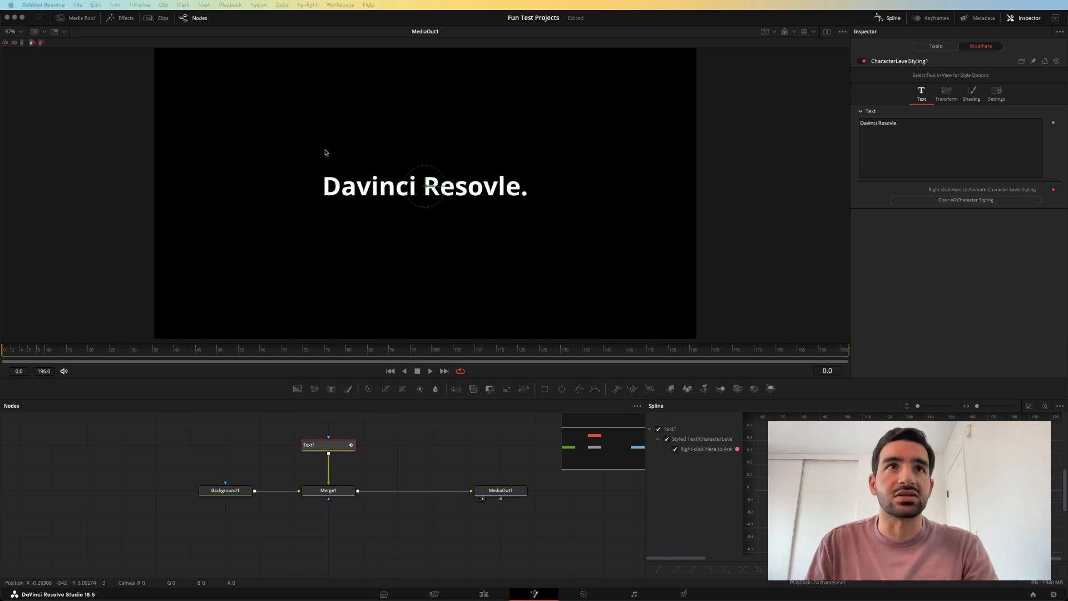
{"action": "mouse_move", "coordinate": [273, 146]}
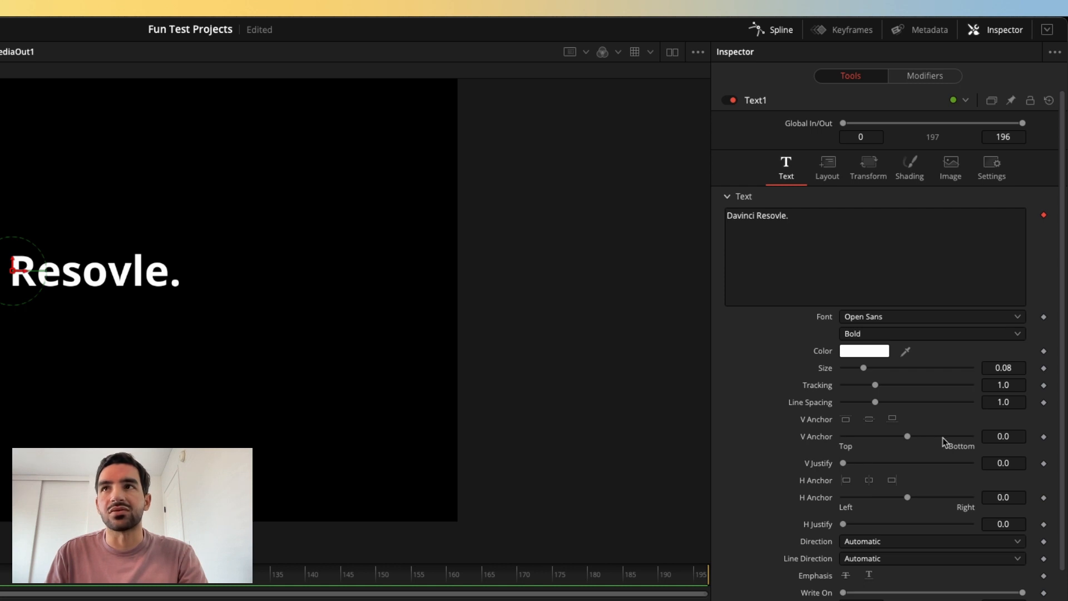
Step: Nudge the V Anchor back to centre, then select the letter D for styling
{"action": "left_click_drag", "start_coordinate": [907, 436], "coordinate": [972, 436]}
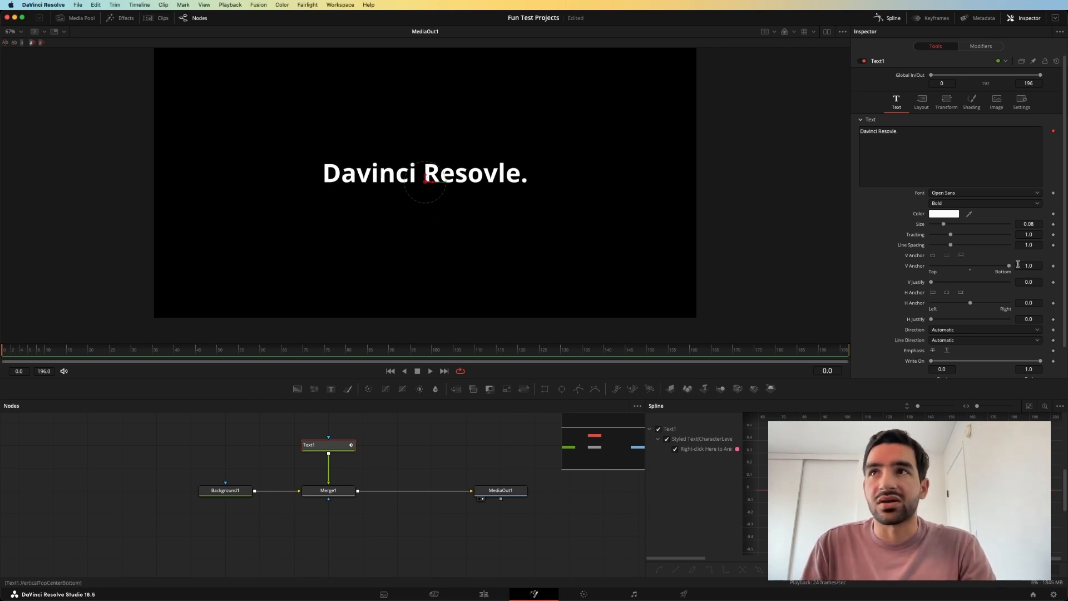
{"action": "left_click_drag", "start_coordinate": [1009, 265], "coordinate": [971, 265]}
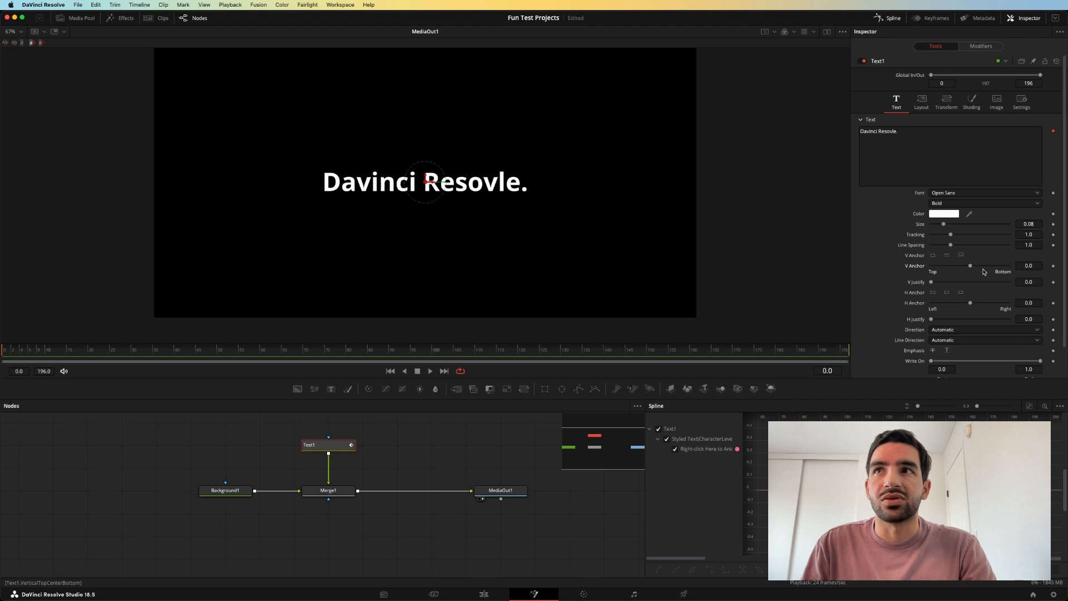
{"action": "left_click", "coordinate": [981, 45]}
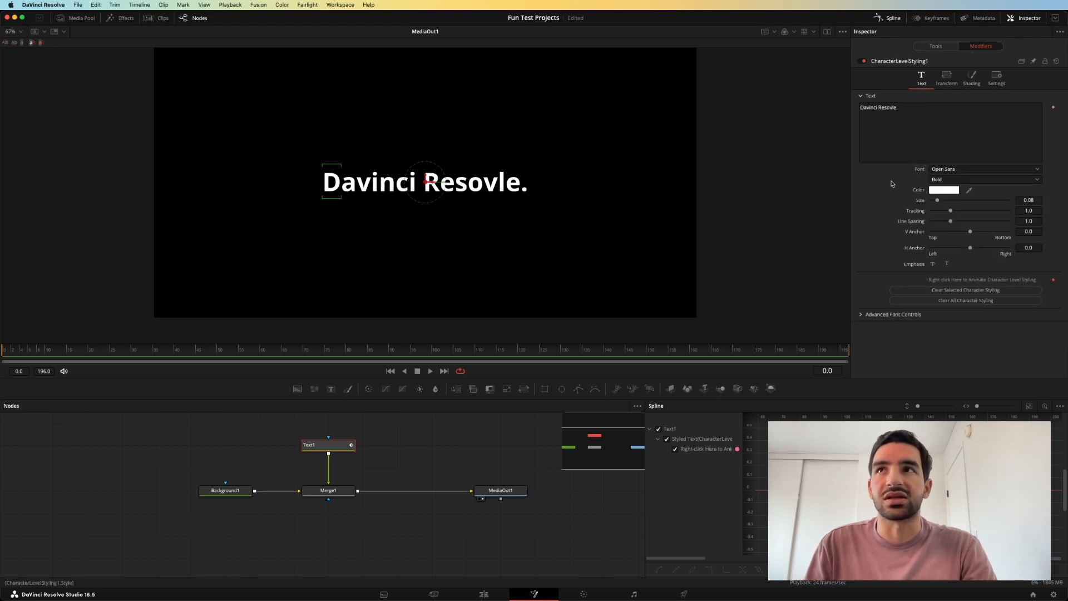
Step: Enlarge the letter D with the Size slider, revert it, and return to Text1's settings
{"action": "left_click_drag", "start_coordinate": [938, 200], "coordinate": [944, 199]}
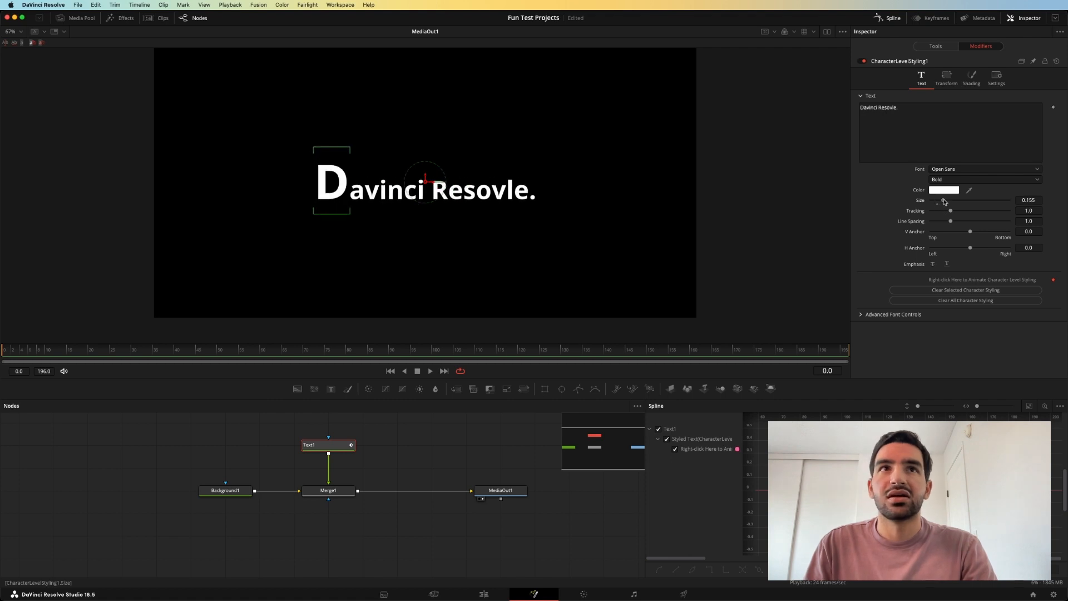
{"action": "left_click_drag", "start_coordinate": [937, 202], "coordinate": [954, 203]}
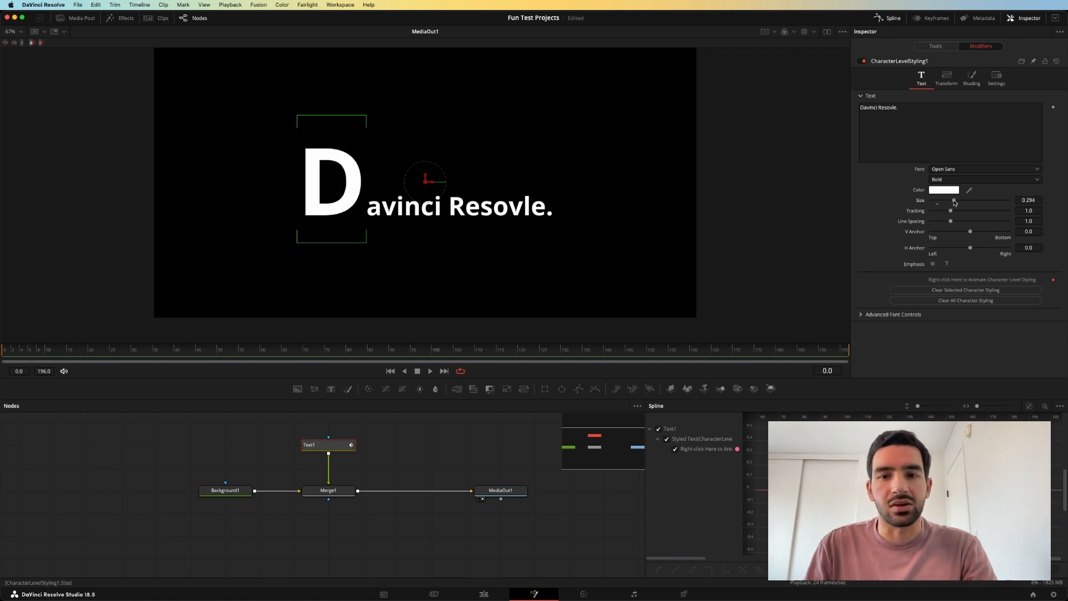
{"action": "left_click_drag", "start_coordinate": [951, 201], "coordinate": [955, 202]}
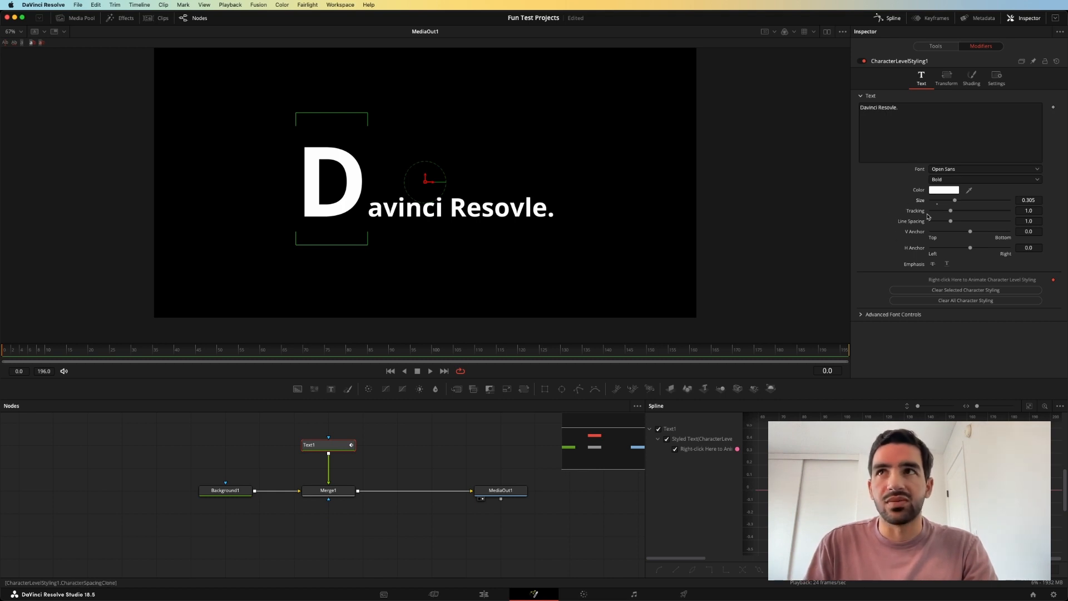
{"action": "left_click_drag", "start_coordinate": [956, 201], "coordinate": [938, 200]}
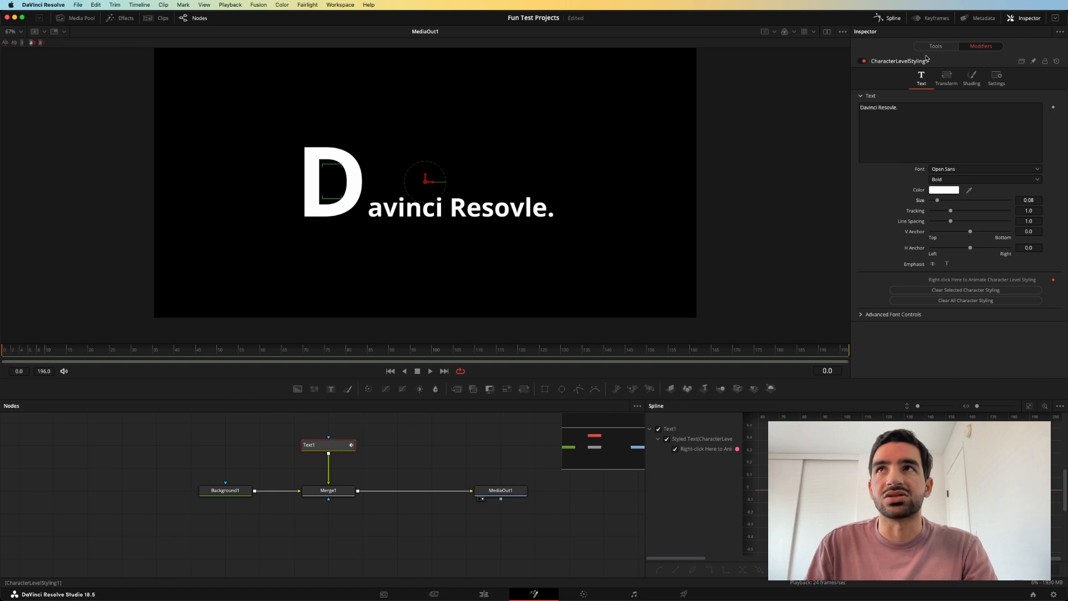
{"action": "left_click", "coordinate": [935, 45]}
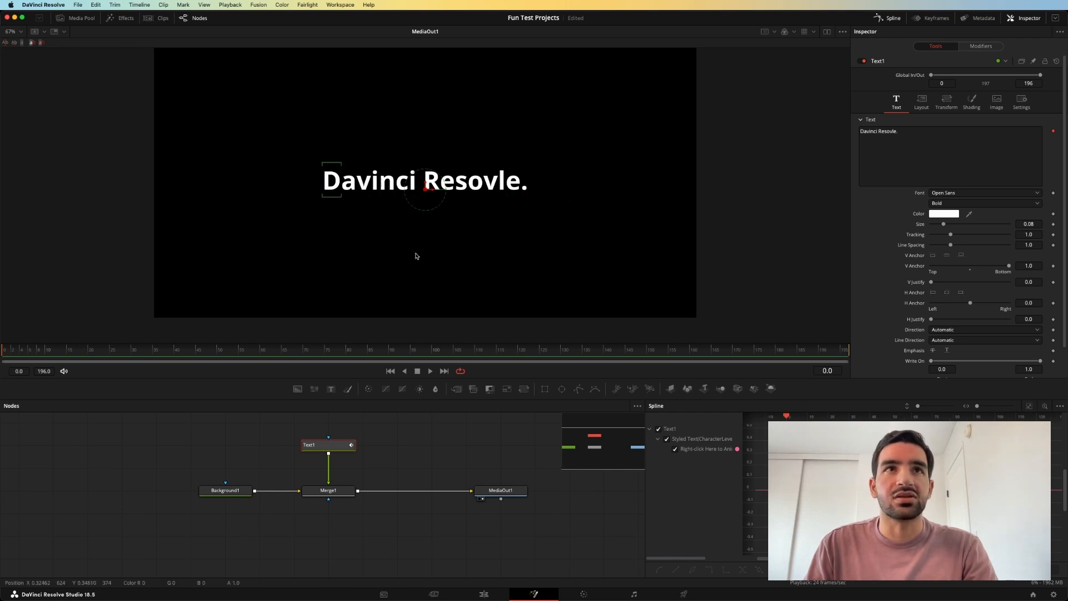
Step: Keyframe the D's size: enlarged at the start, shrunk back to normal by frame 10
{"action": "left_click", "coordinate": [980, 45]}
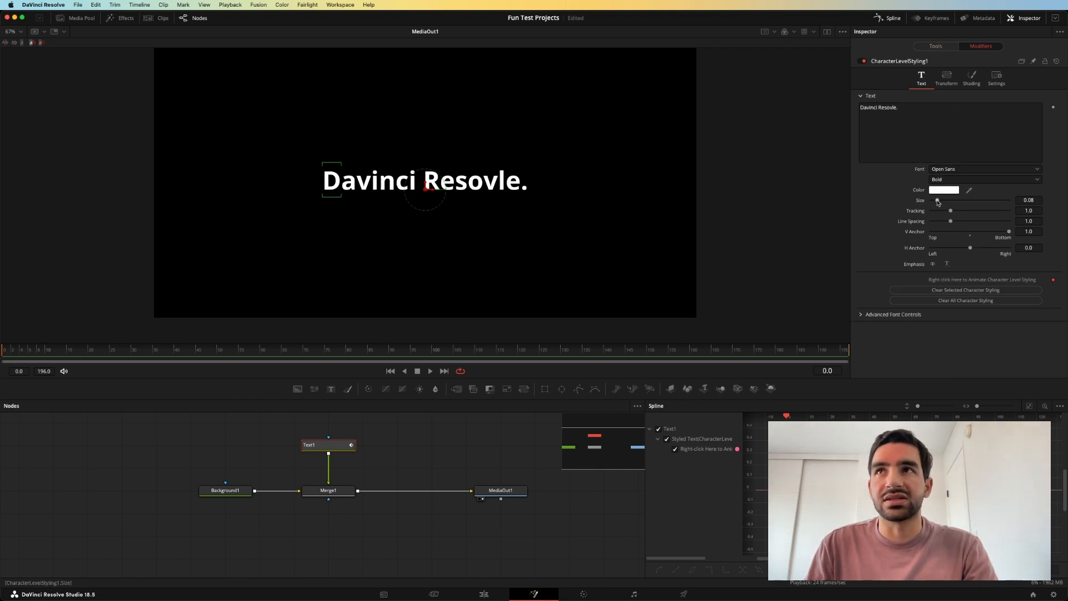
{"action": "left_click_drag", "start_coordinate": [938, 200], "coordinate": [945, 200]}
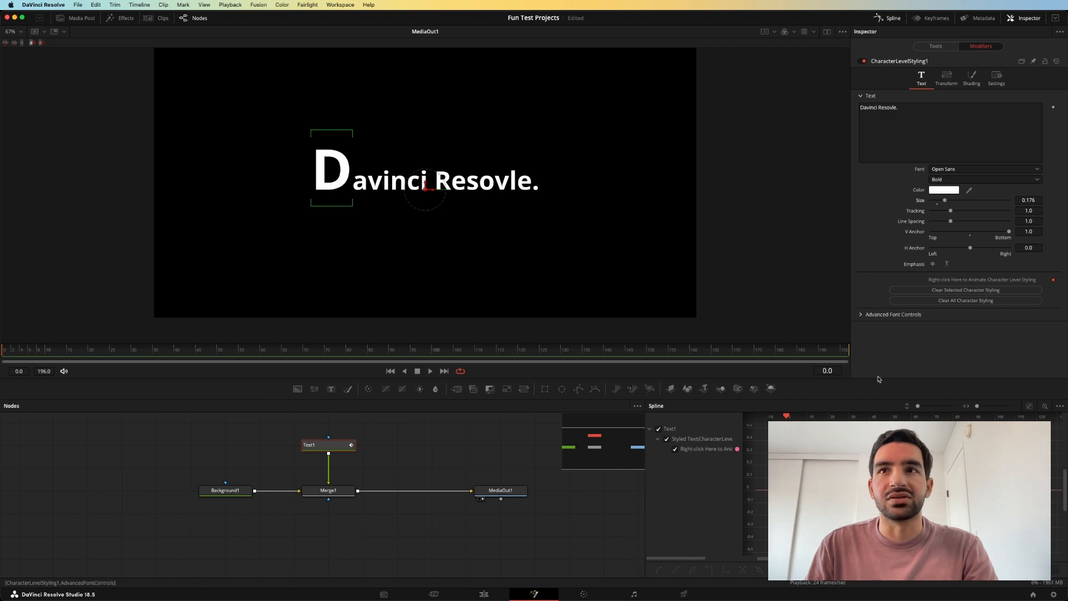
{"action": "left_click", "coordinate": [807, 416]}
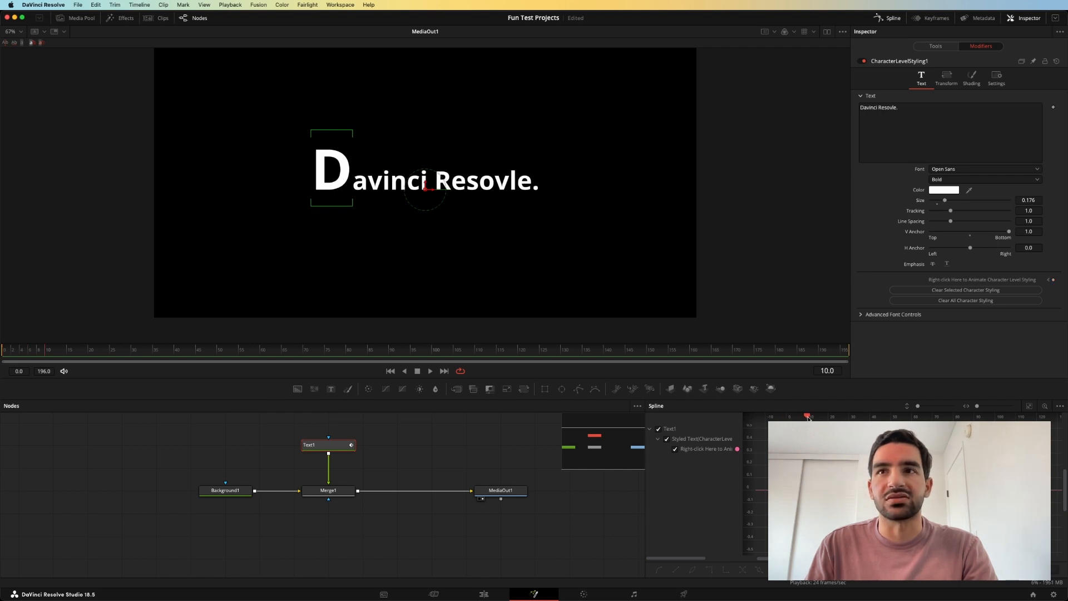
{"action": "left_click_drag", "start_coordinate": [944, 201], "coordinate": [937, 201]}
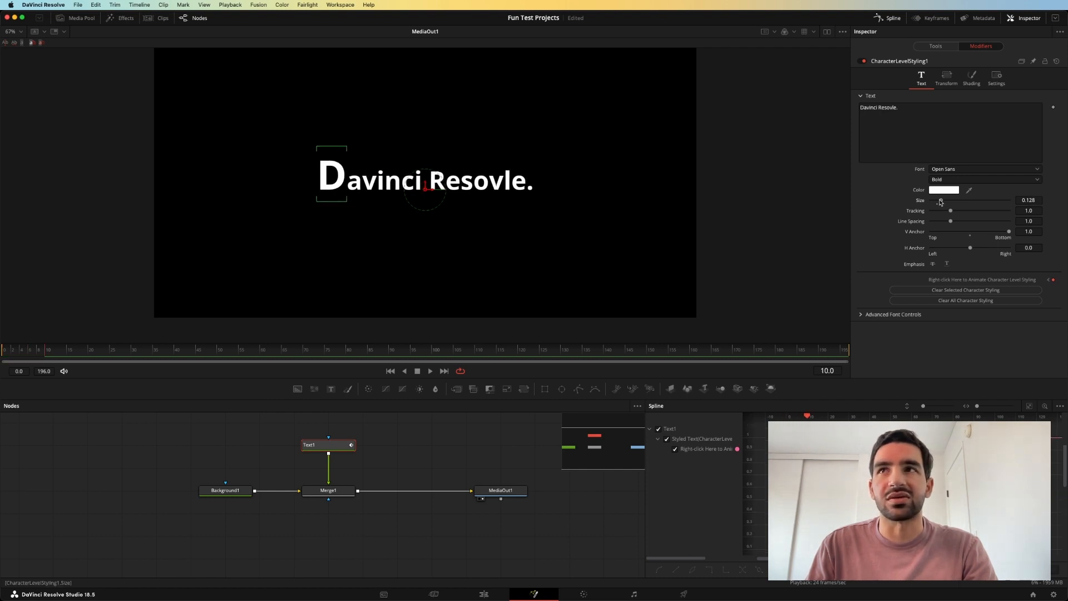
{"action": "left_click_drag", "start_coordinate": [941, 200], "coordinate": [937, 200]}
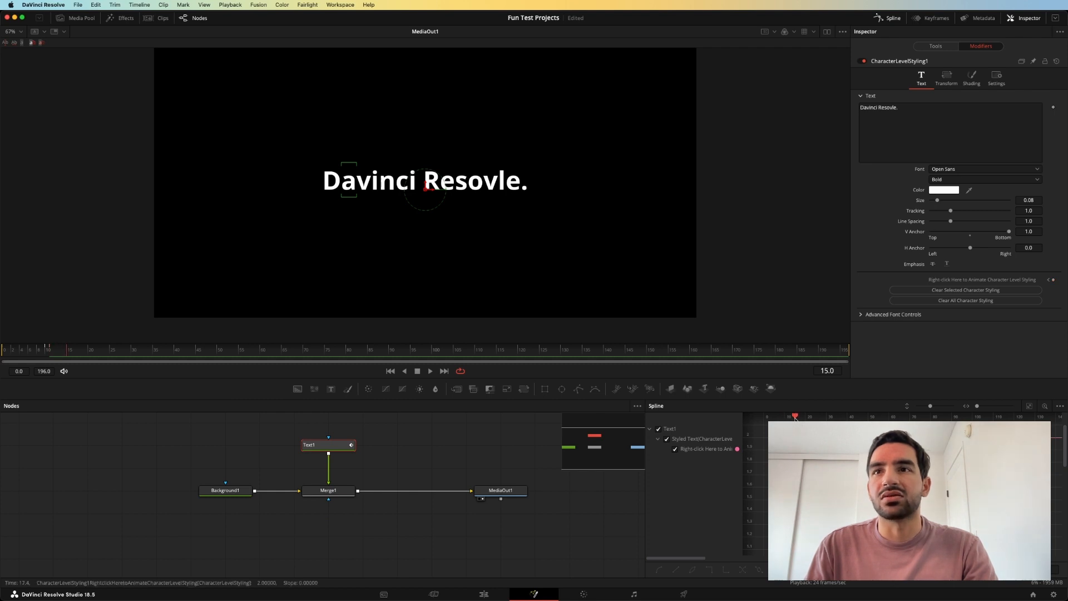
Step: Select the letter 'a' and color it yellow at frame 22
{"action": "left_click", "coordinate": [944, 189]}
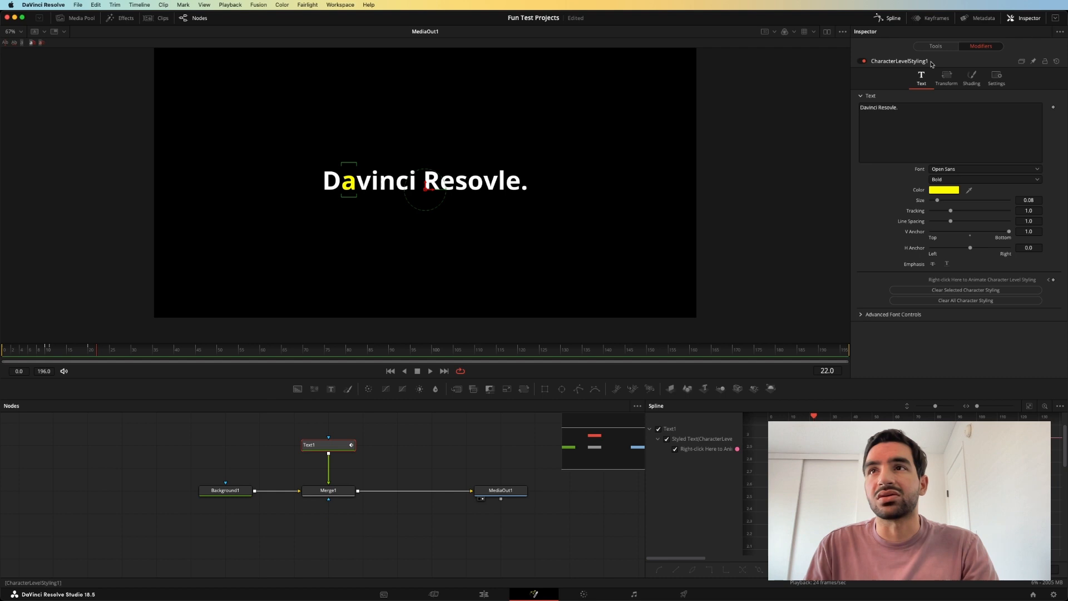
{"action": "left_click", "coordinate": [947, 77]}
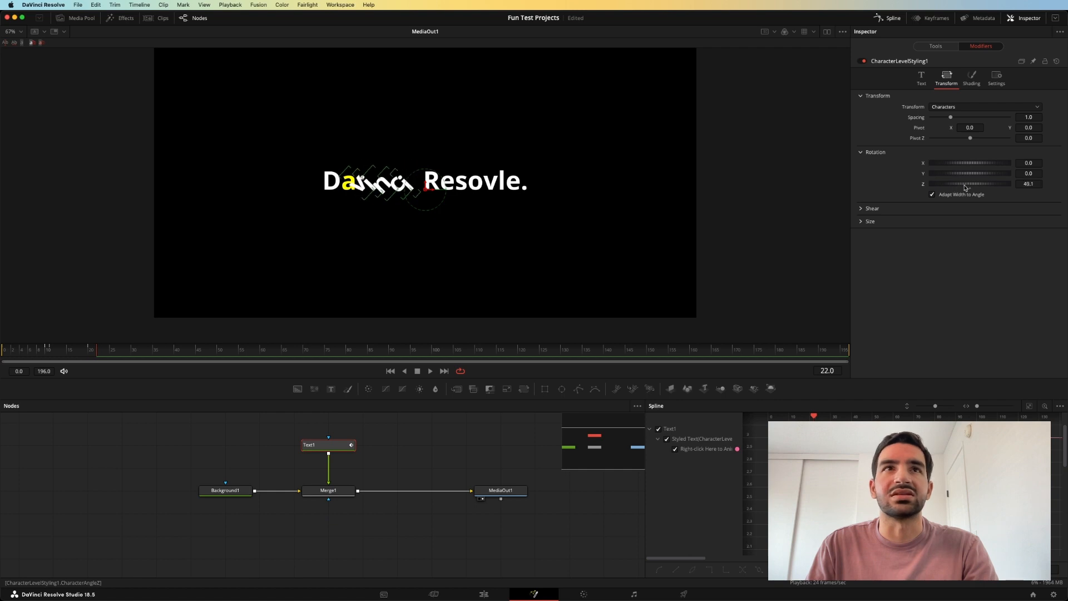
Step: Set Rotation Z on the selected letters to about 52.7 degrees
{"action": "left_click_drag", "start_coordinate": [968, 183], "coordinate": [981, 183]}
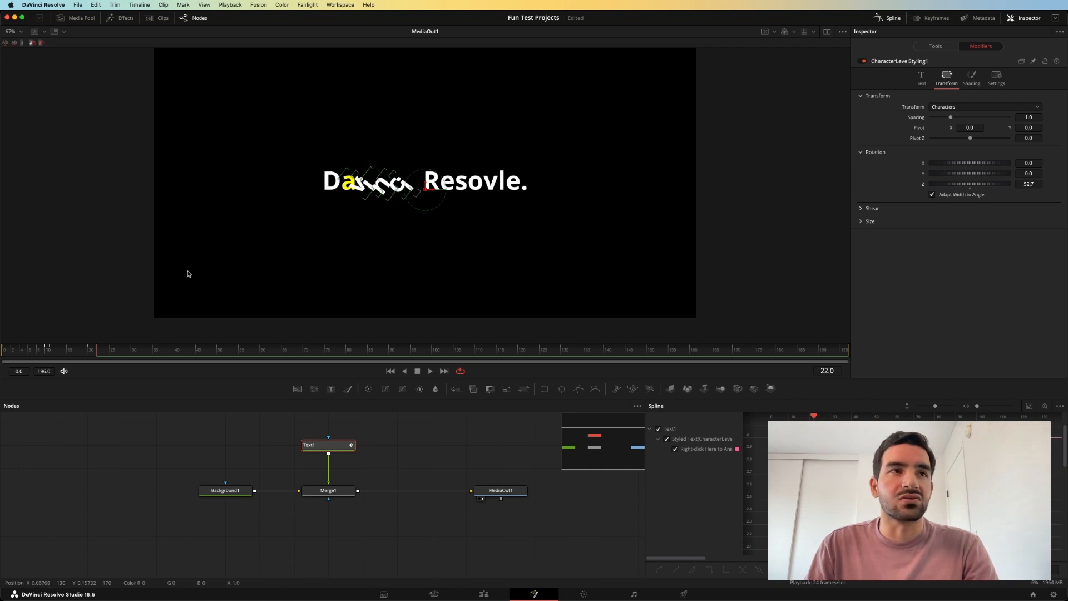